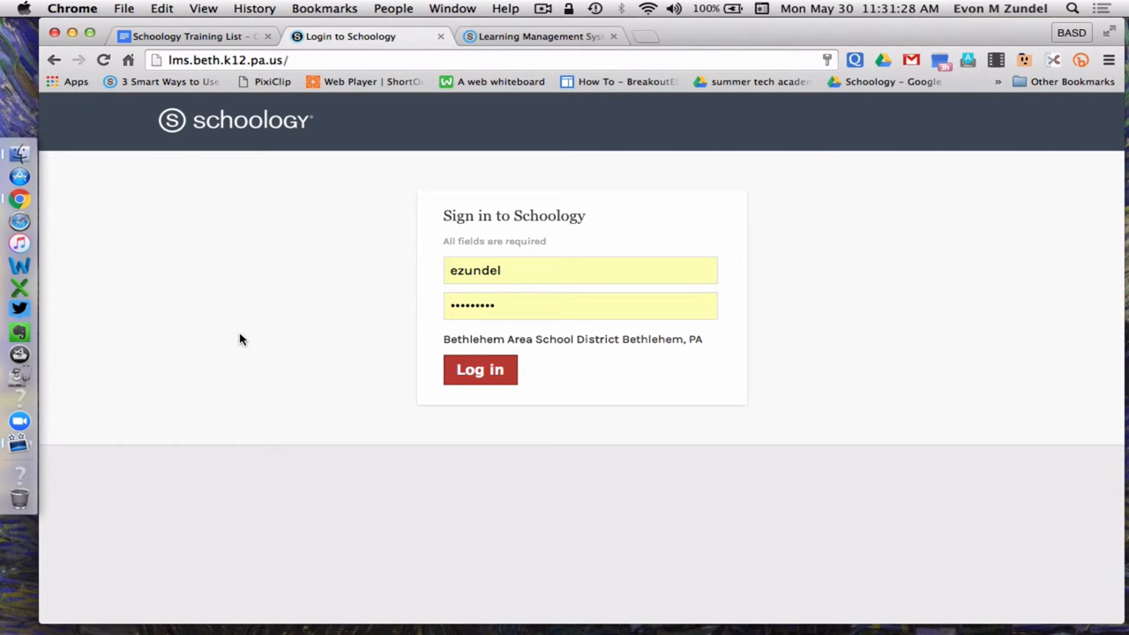
mouse_move(454, 133)
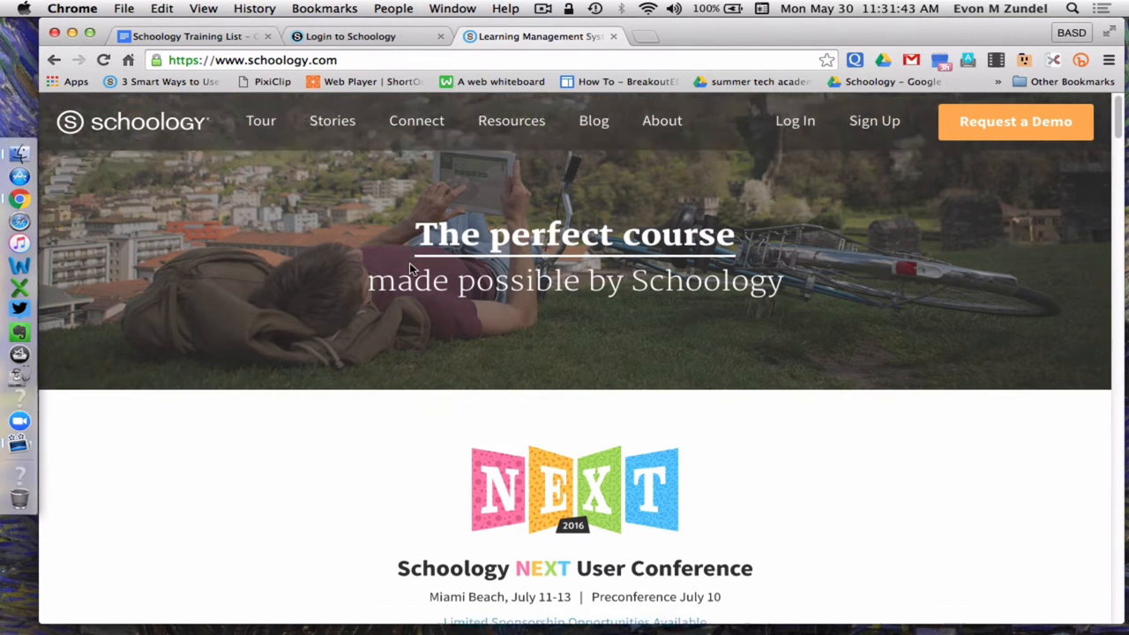
- Scroll the schoology.com page, then switch back to the district 'Login to Schoology' tab
scroll("down", 3)
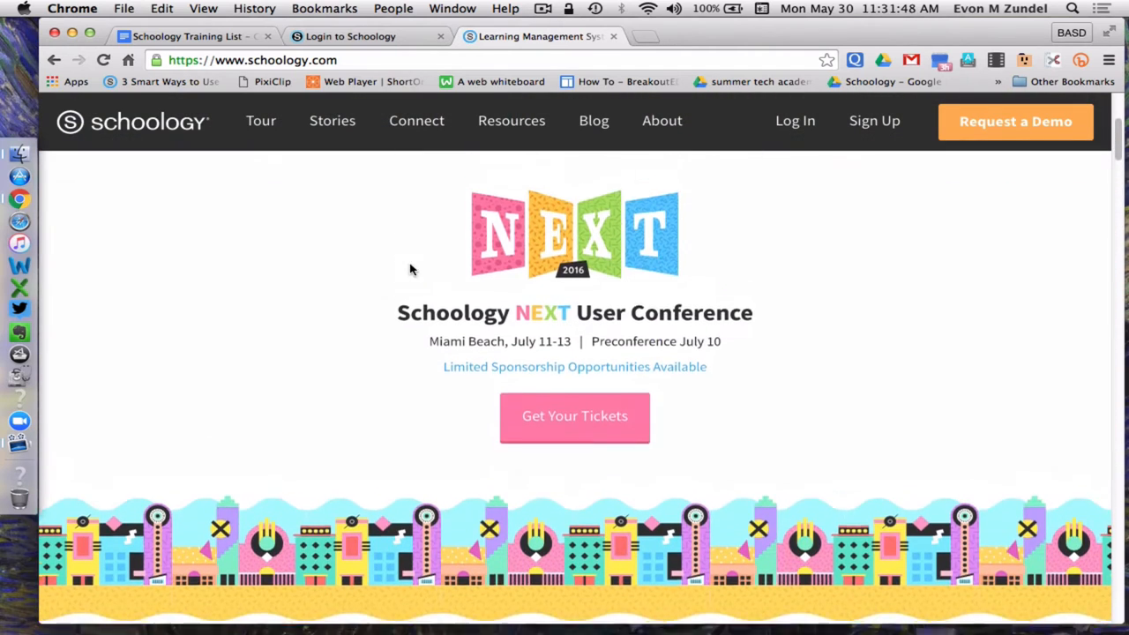
left_click(350, 36)
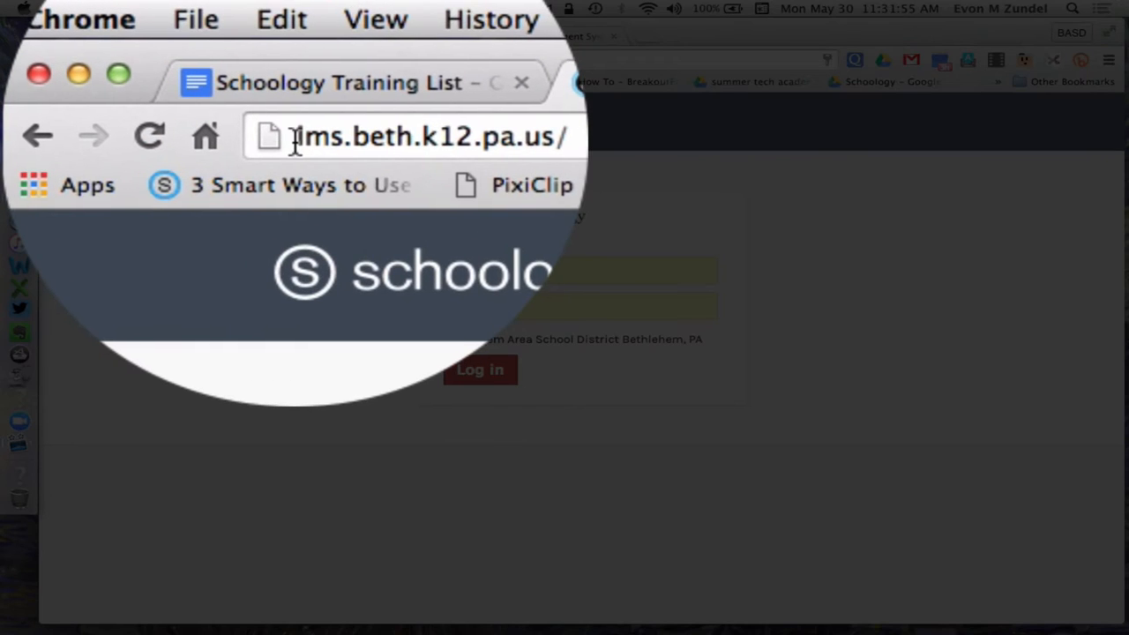
left_click(370, 136)
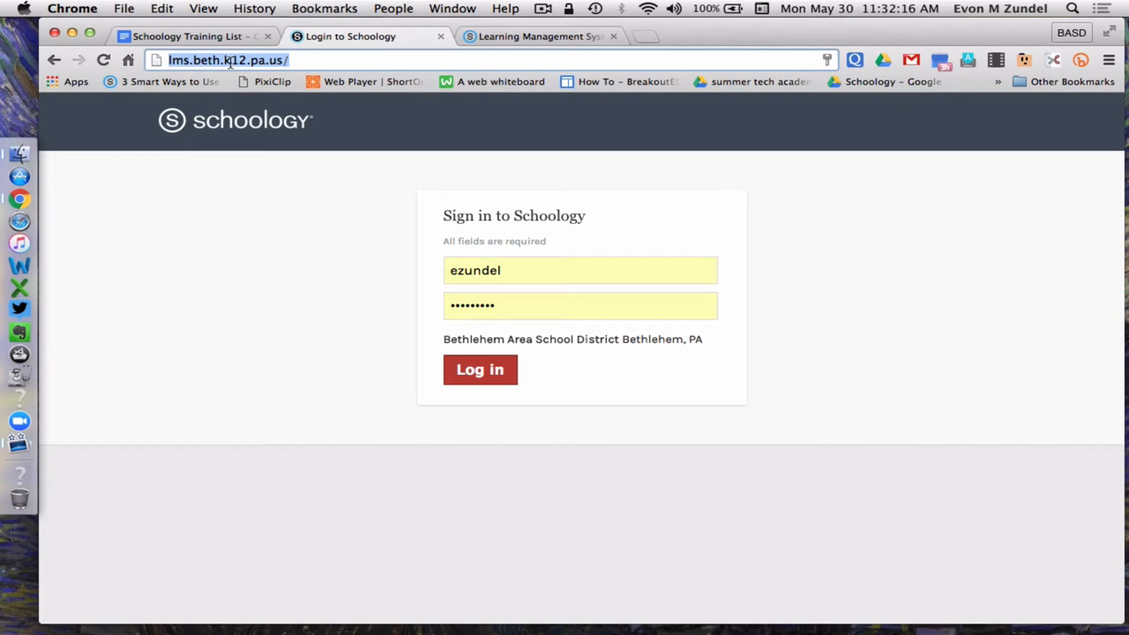
mouse_move(328, 197)
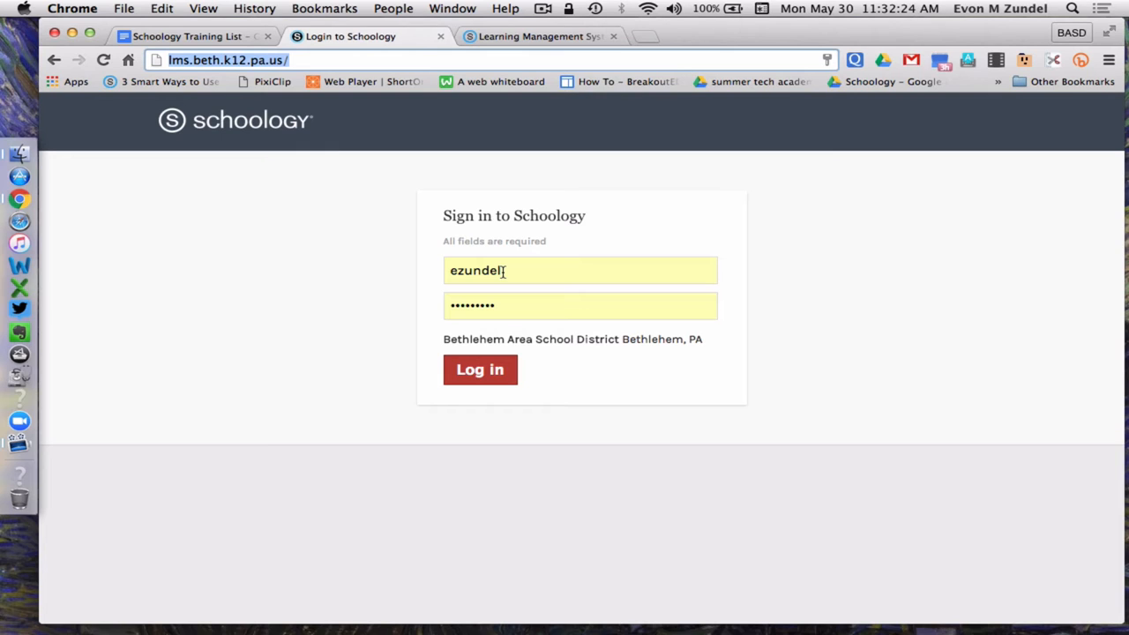
left_click(580, 270)
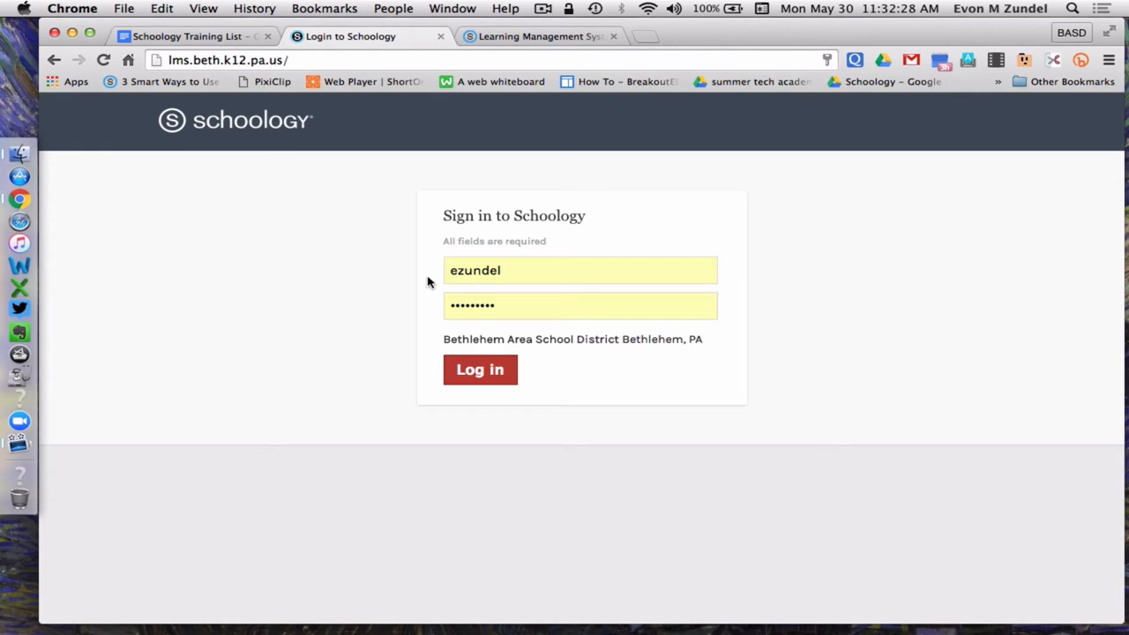
left_click(580, 271)
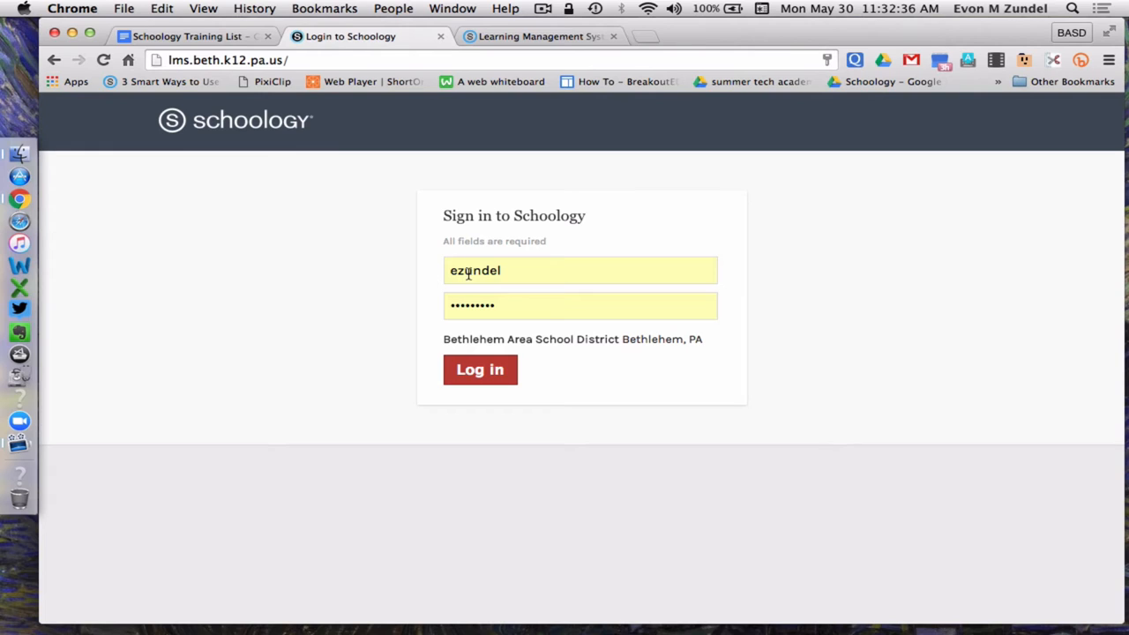
left_click(580, 305)
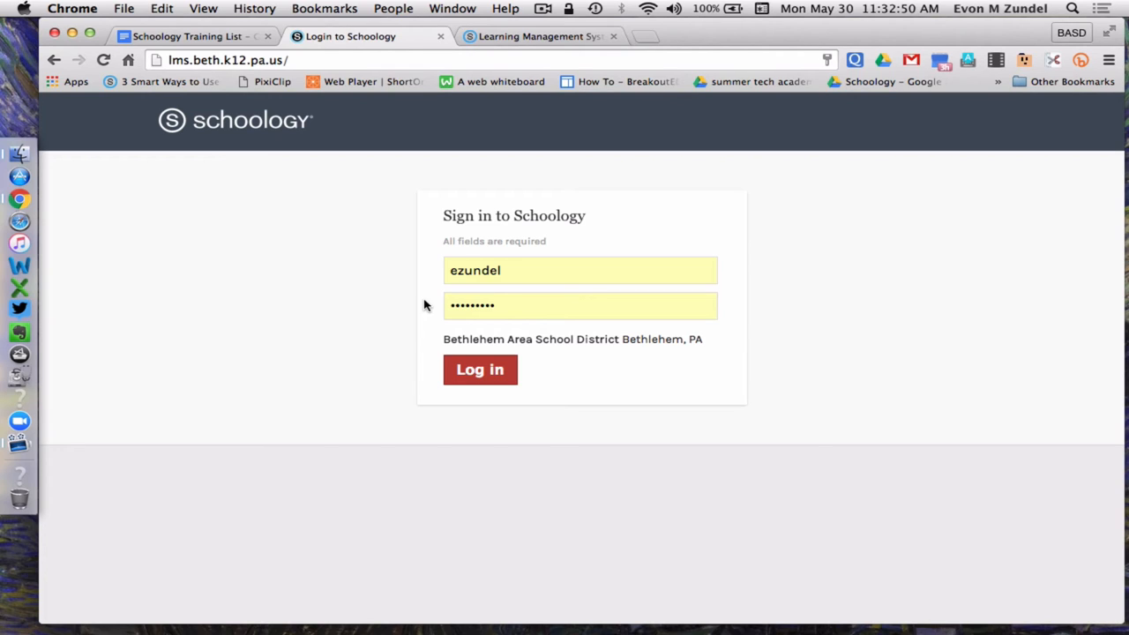
mouse_move(539, 352)
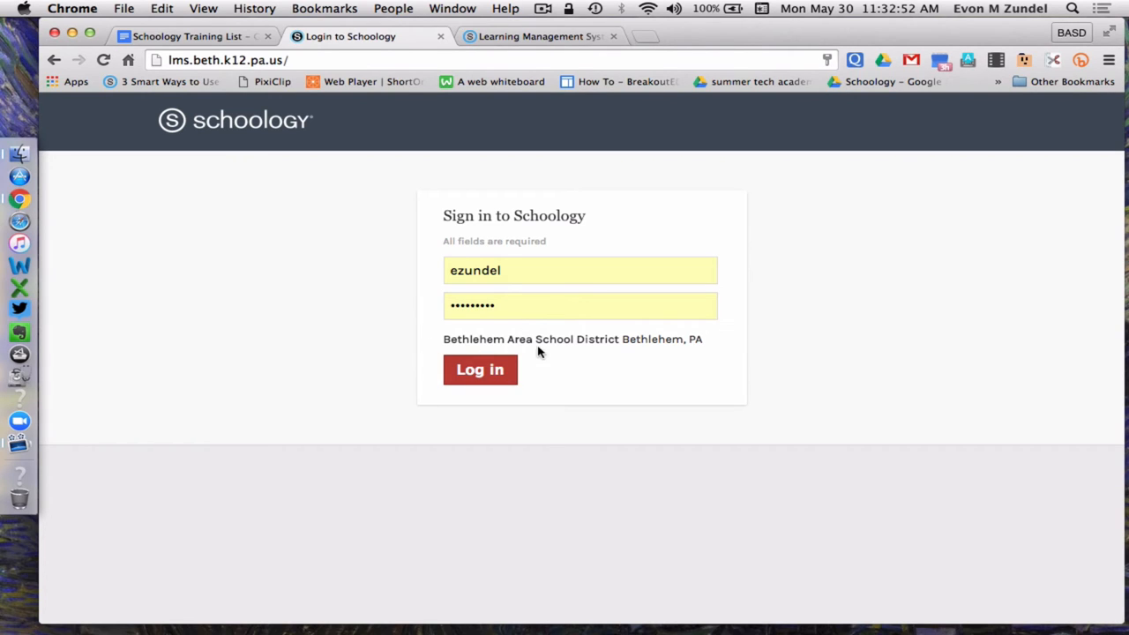
mouse_move(630, 345)
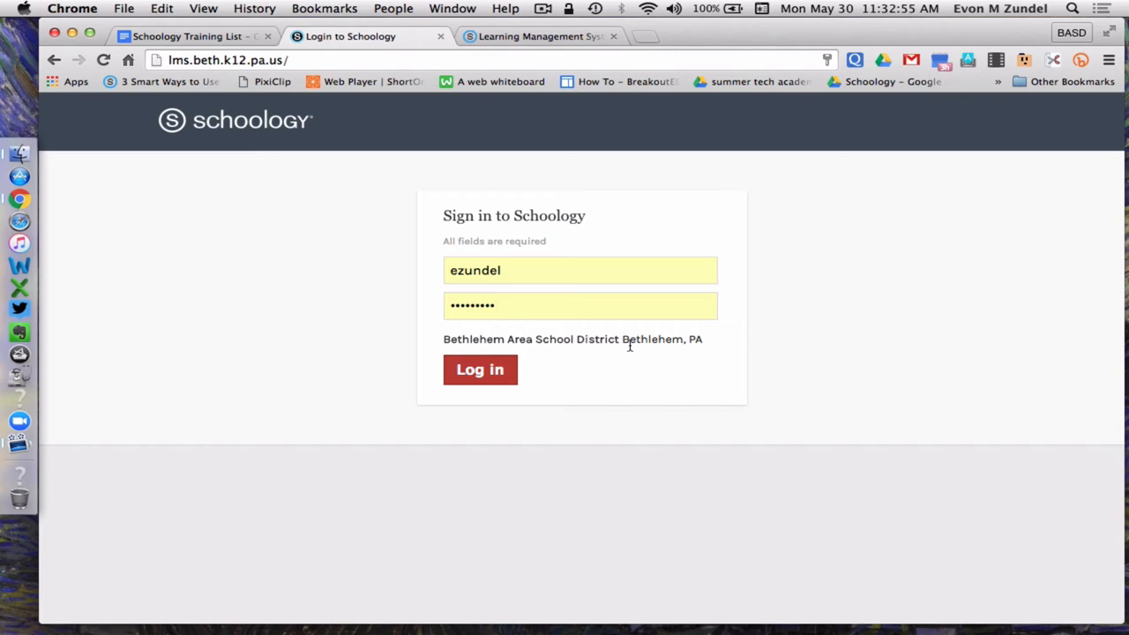
mouse_move(640, 354)
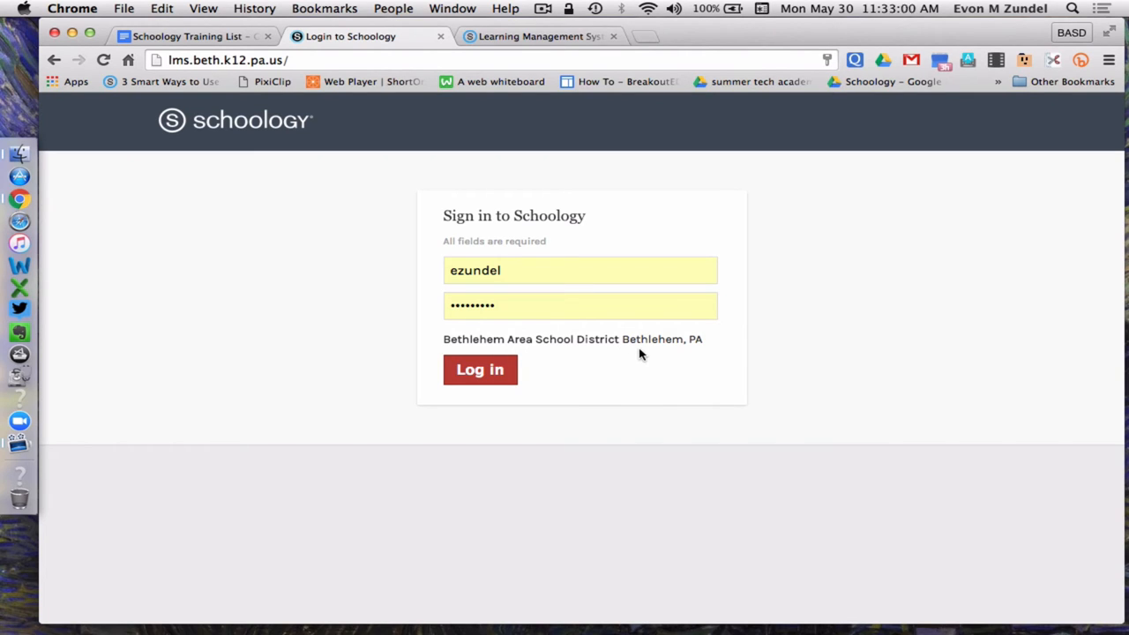
- Submit the filled-in district login to reach Ms. Zundel's Recent Activity home page
left_click(480, 369)
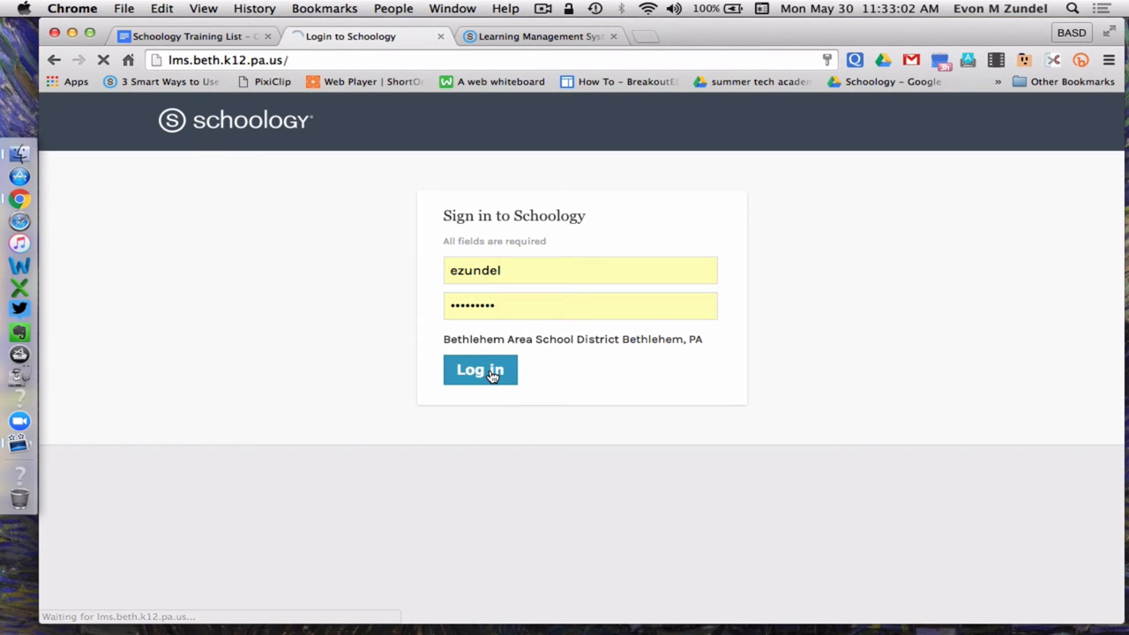
left_click(480, 370)
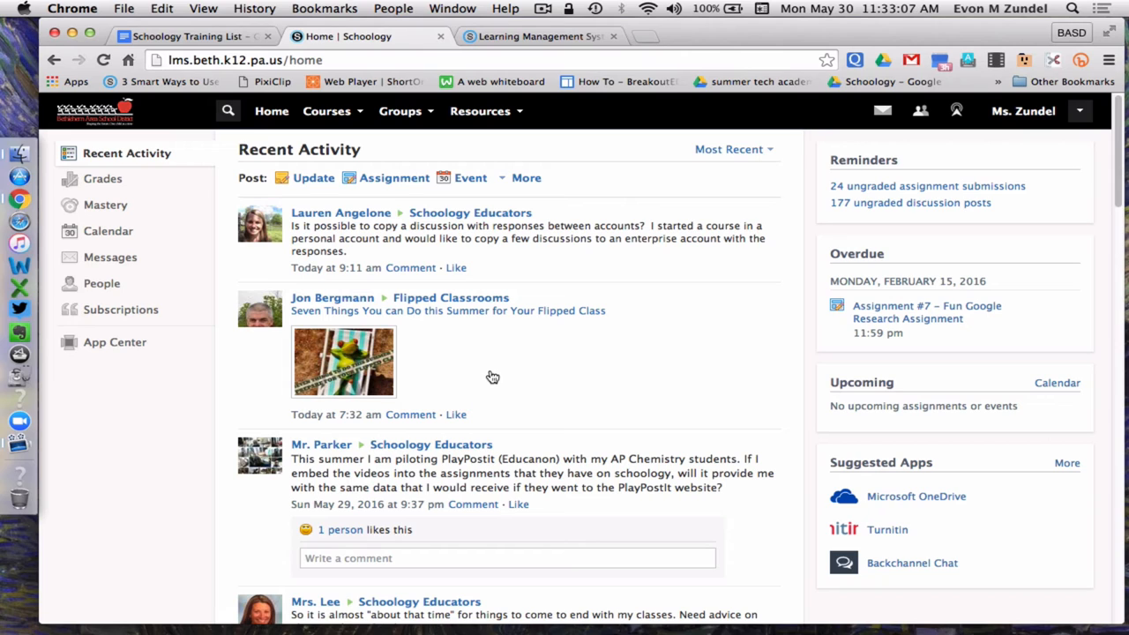
mouse_move(100, 113)
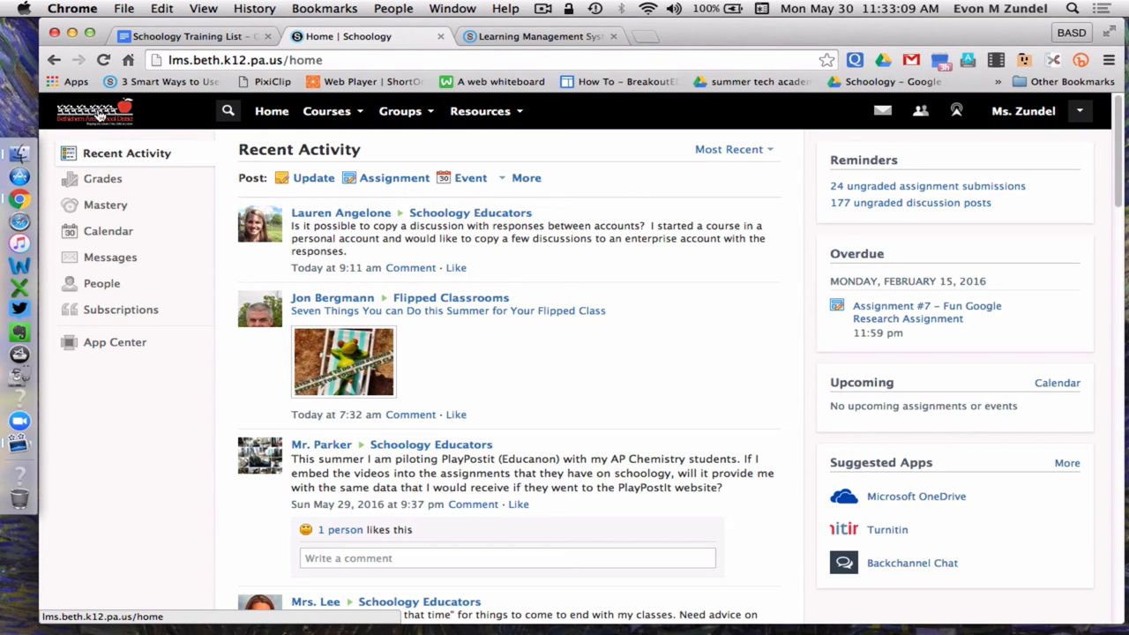
mouse_move(128, 107)
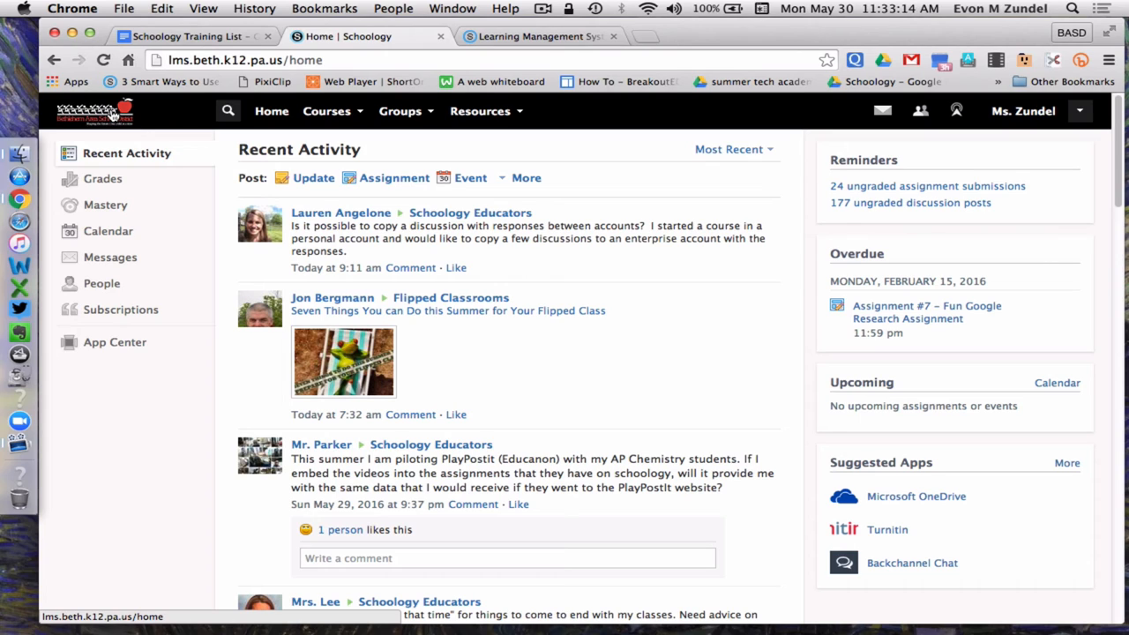
mouse_move(110, 115)
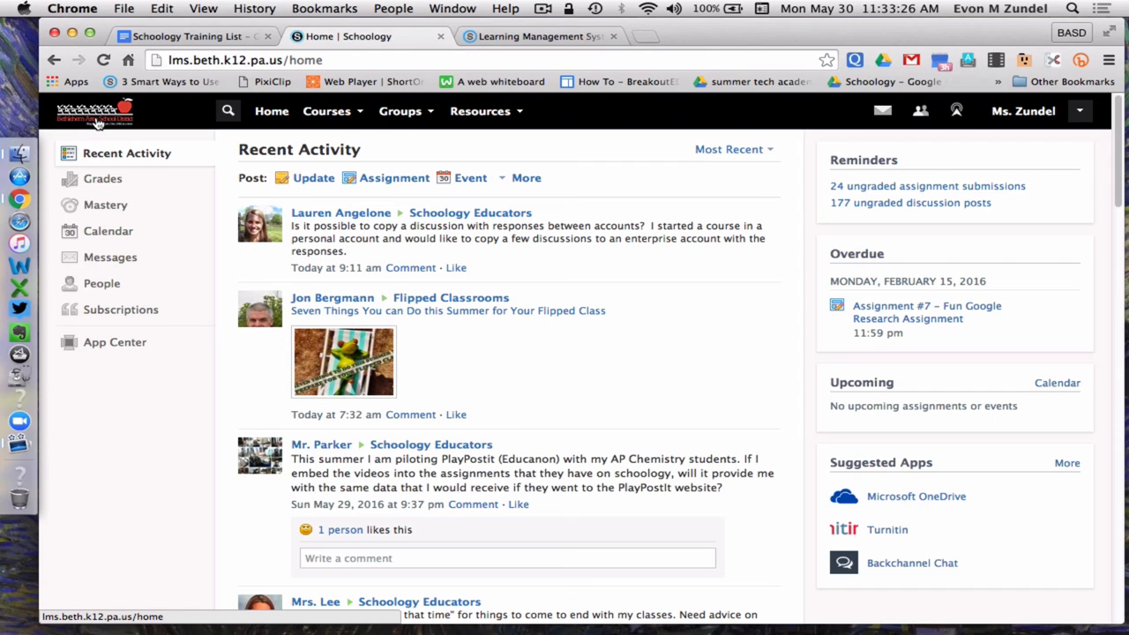
mouse_move(1023, 110)
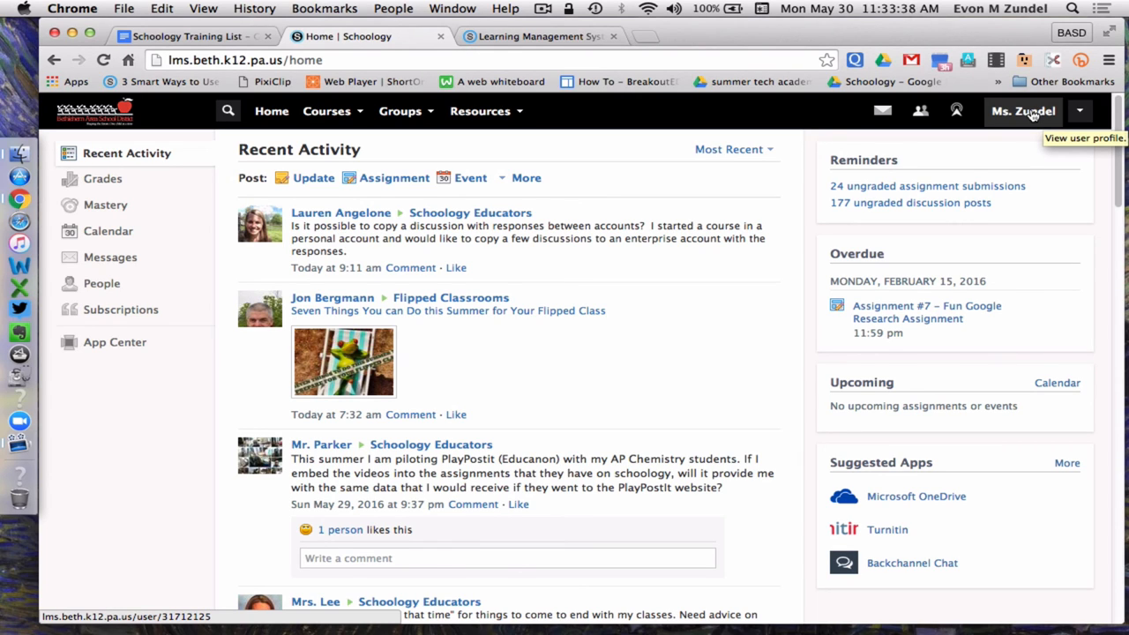
mouse_move(1023, 111)
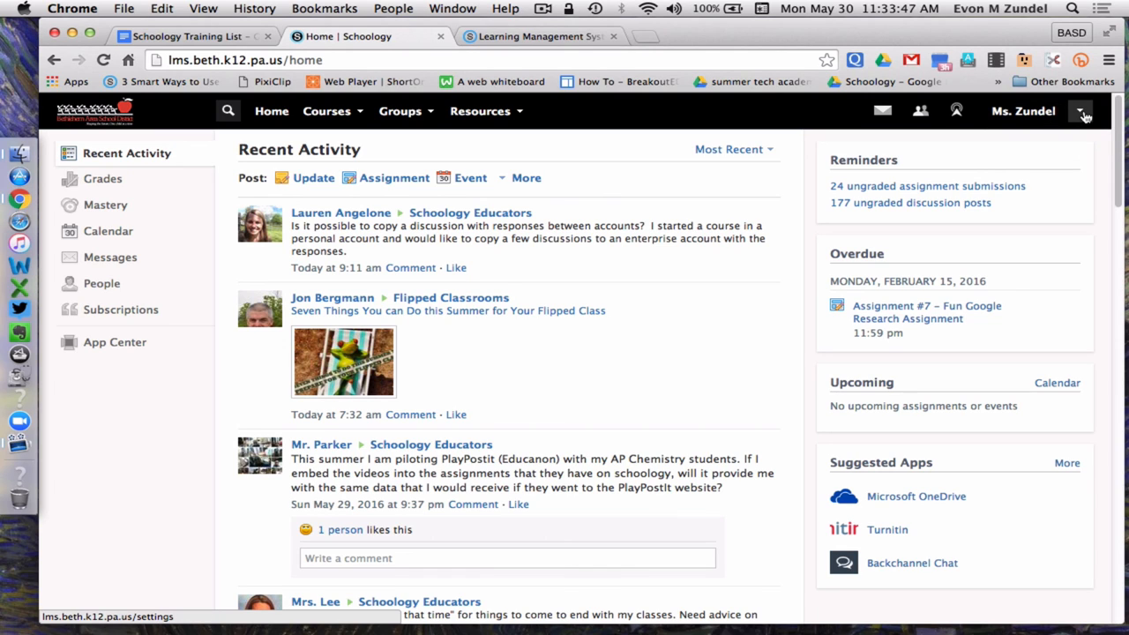
mouse_move(1082, 111)
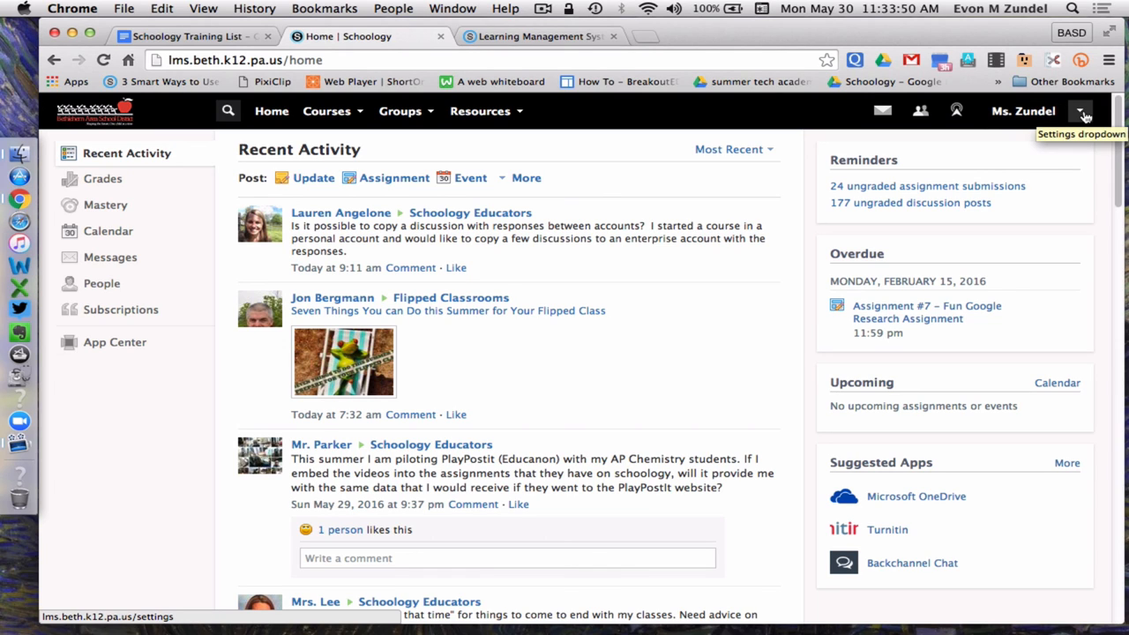
- Open the settings dropdown beside the profile name to reveal Logout
left_click(1081, 111)
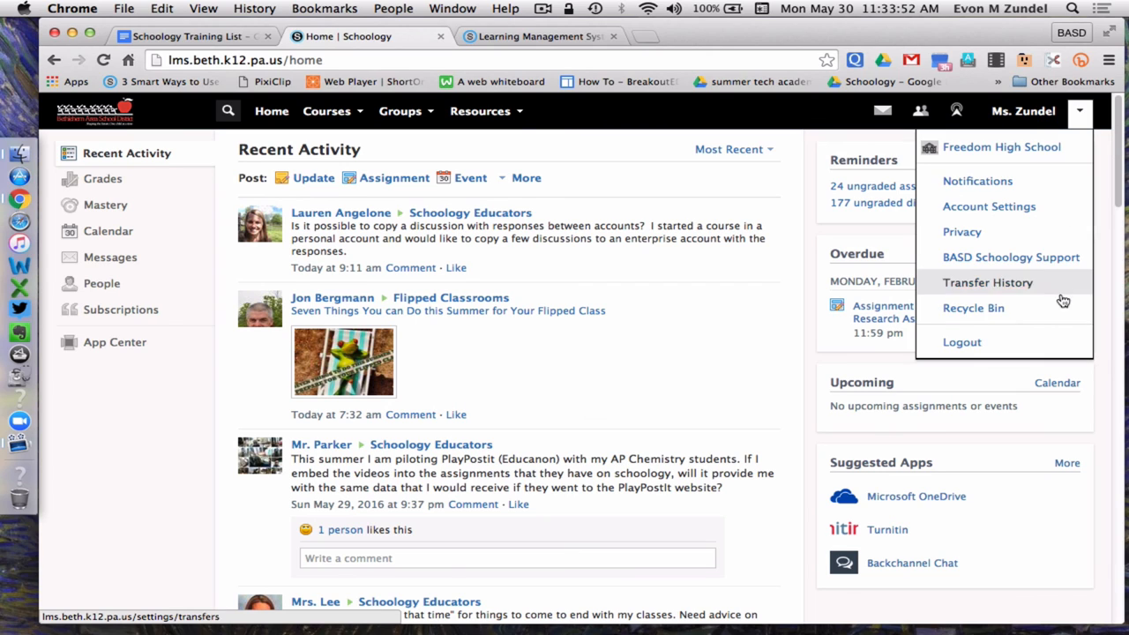